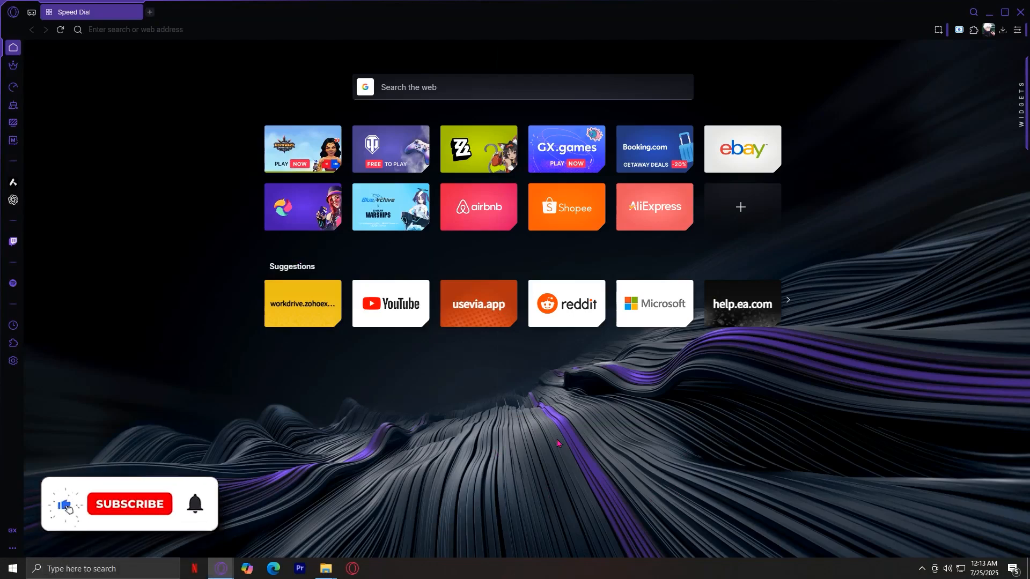
Step: Search Google for 'opera download' and open the official Opera Web Browser result
click(129, 504)
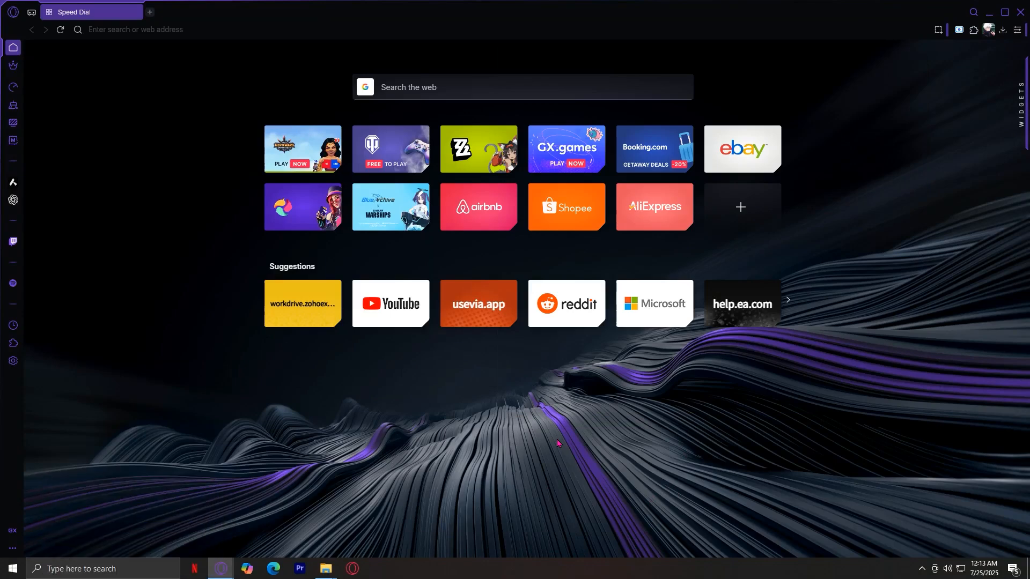
mouse_move(745, 348)
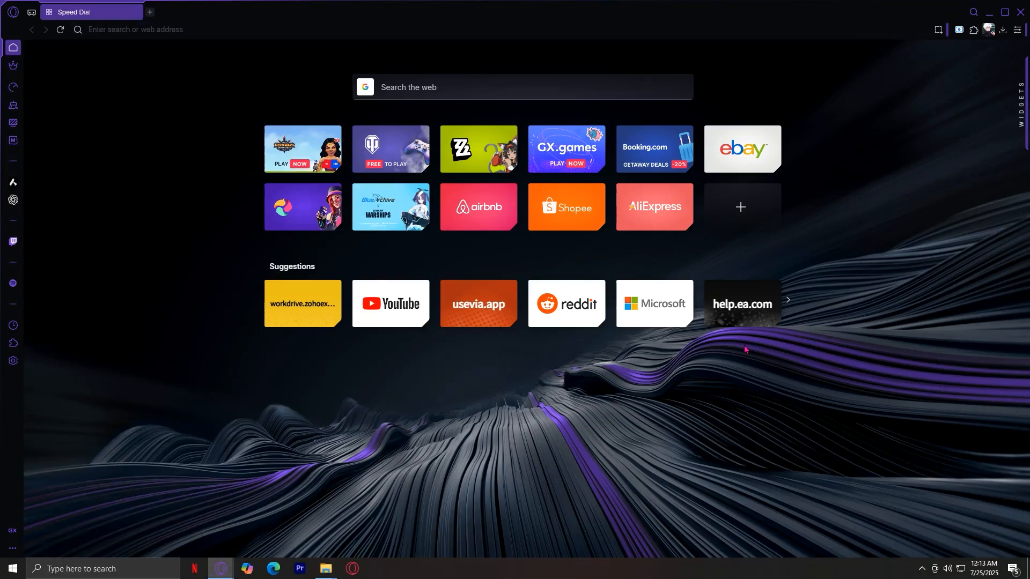
mouse_move(380, 539)
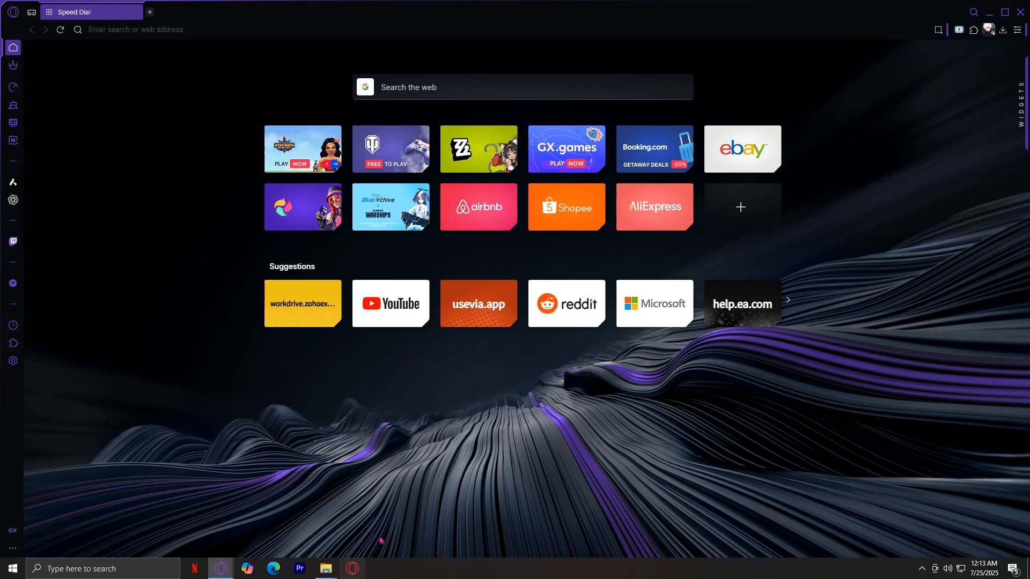
mouse_move(359, 469)
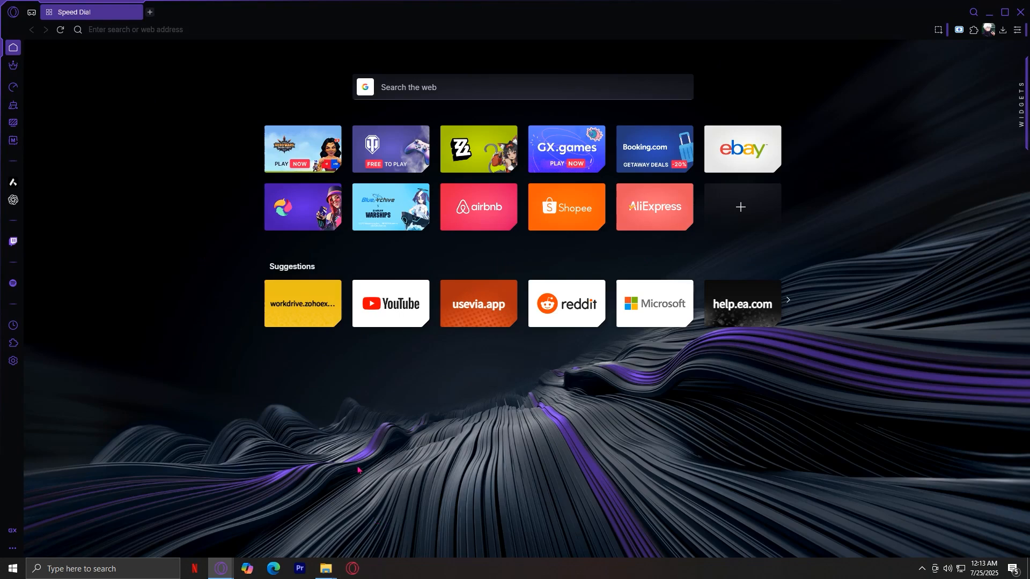
mouse_move(411, 428)
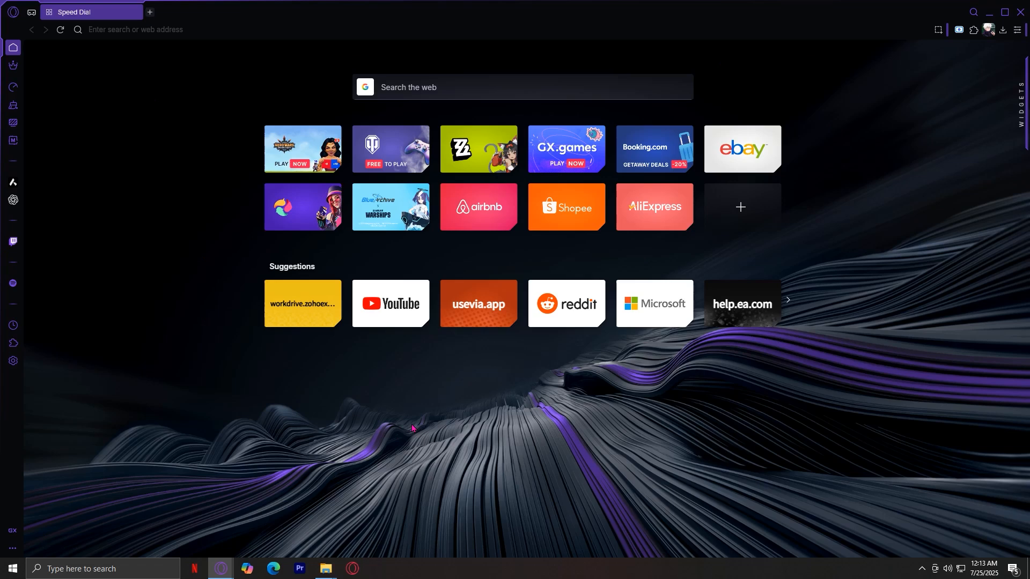
mouse_move(164, 530)
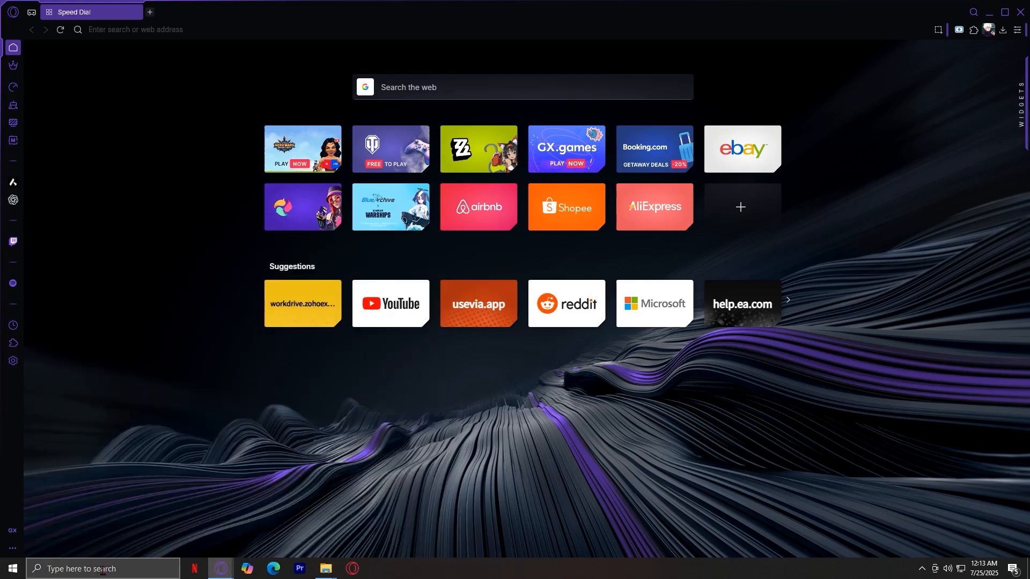
mouse_move(227, 491)
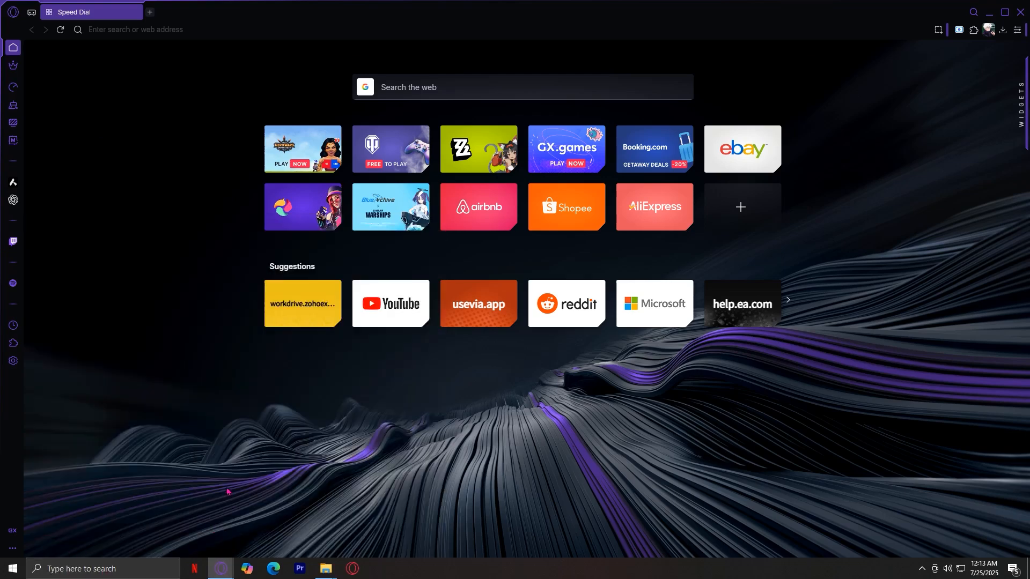
mouse_move(359, 312)
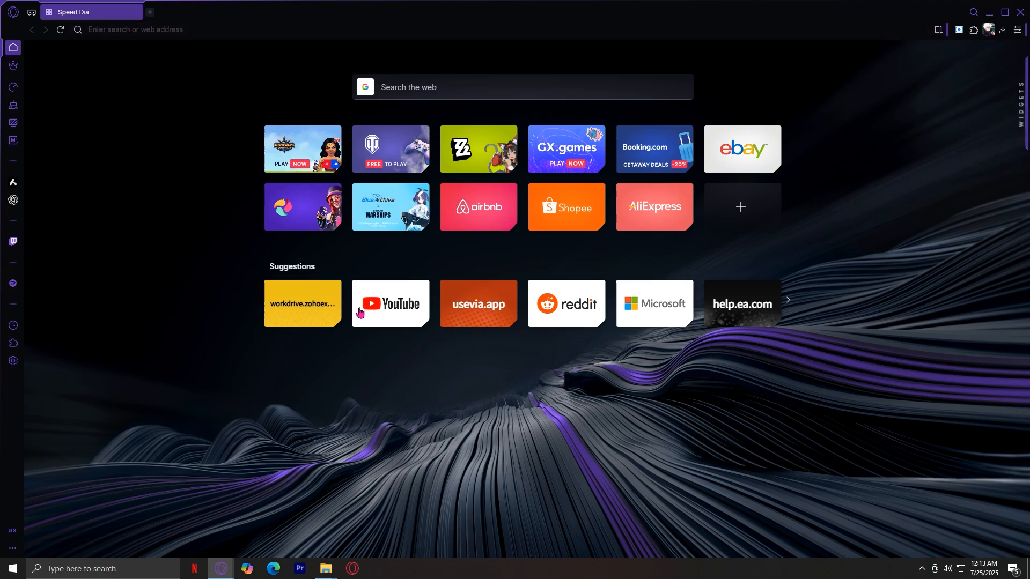
mouse_move(272, 569)
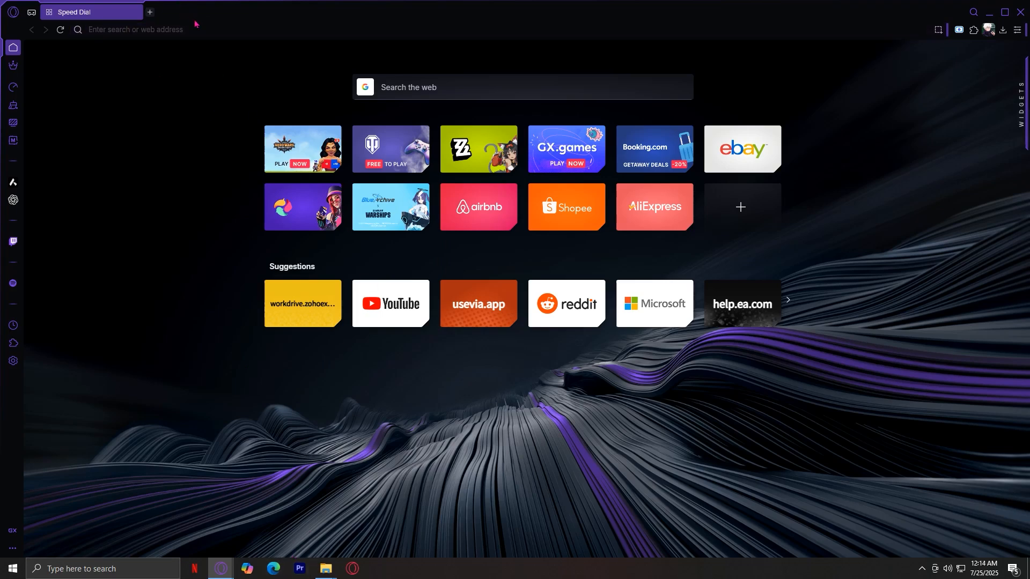
click(136, 30)
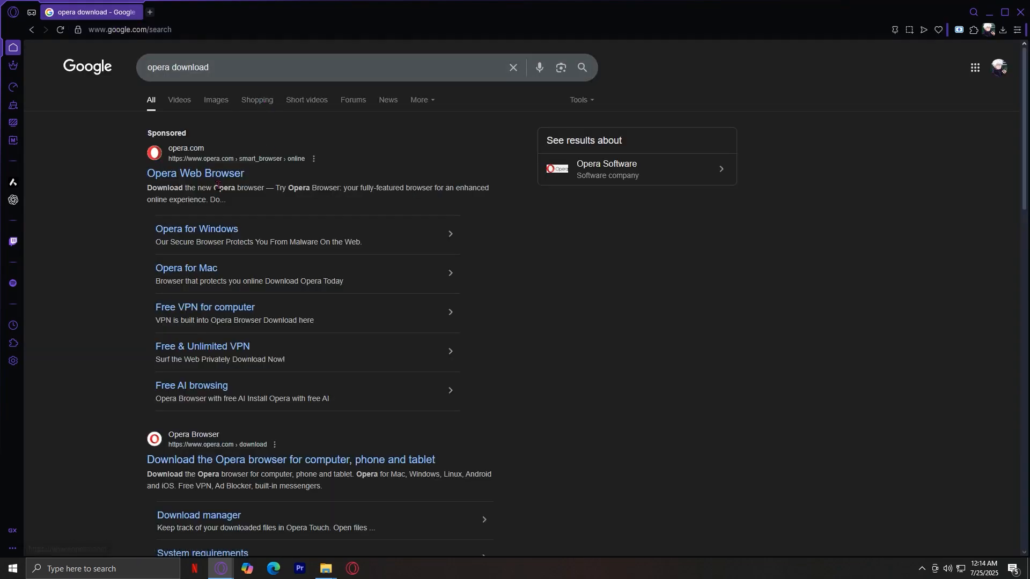
click(195, 172)
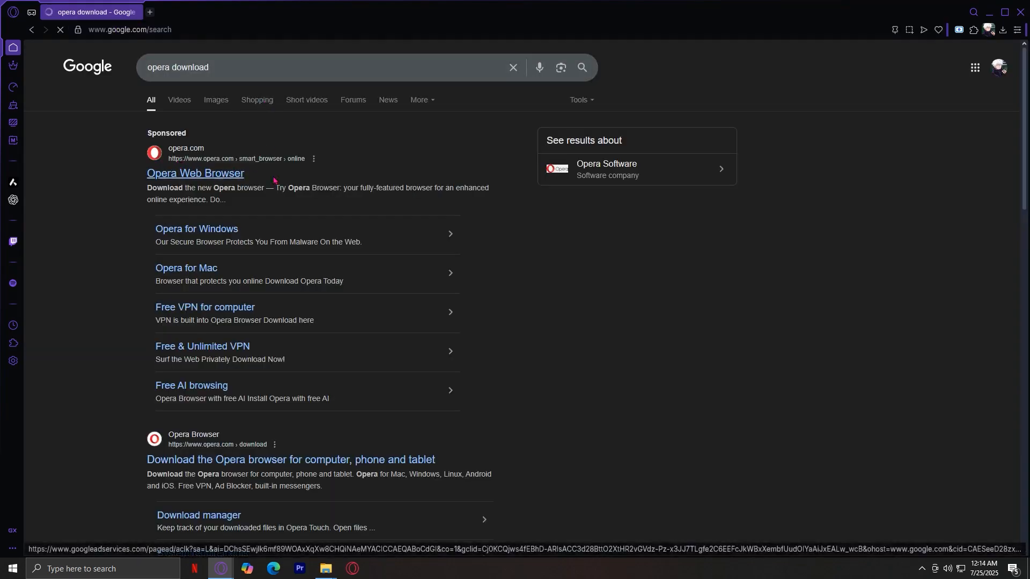
click(195, 173)
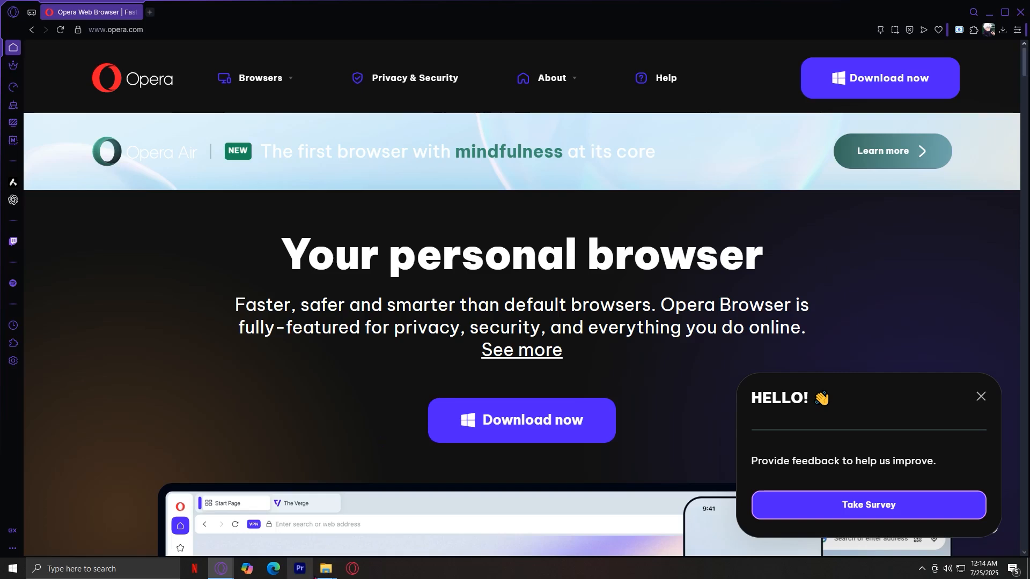
mouse_move(925, 77)
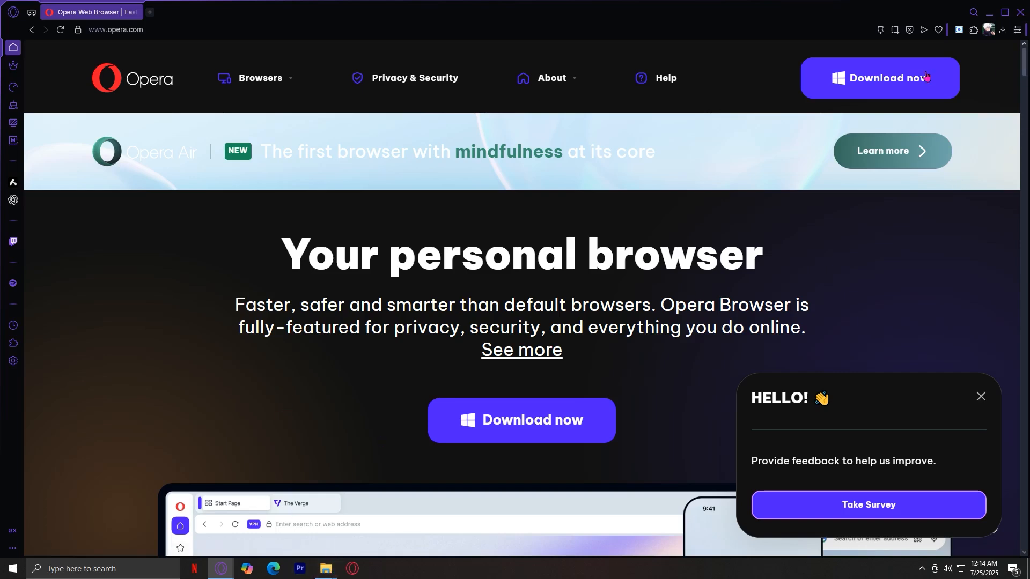
mouse_move(847, 131)
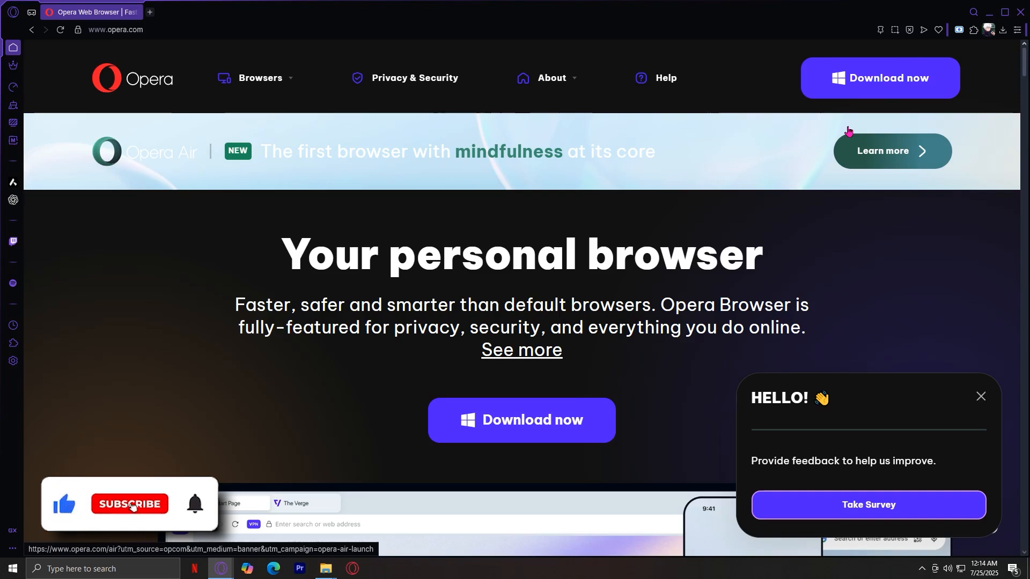
Step: Keep the opera.com homepage open showing the Download now offer
click(130, 504)
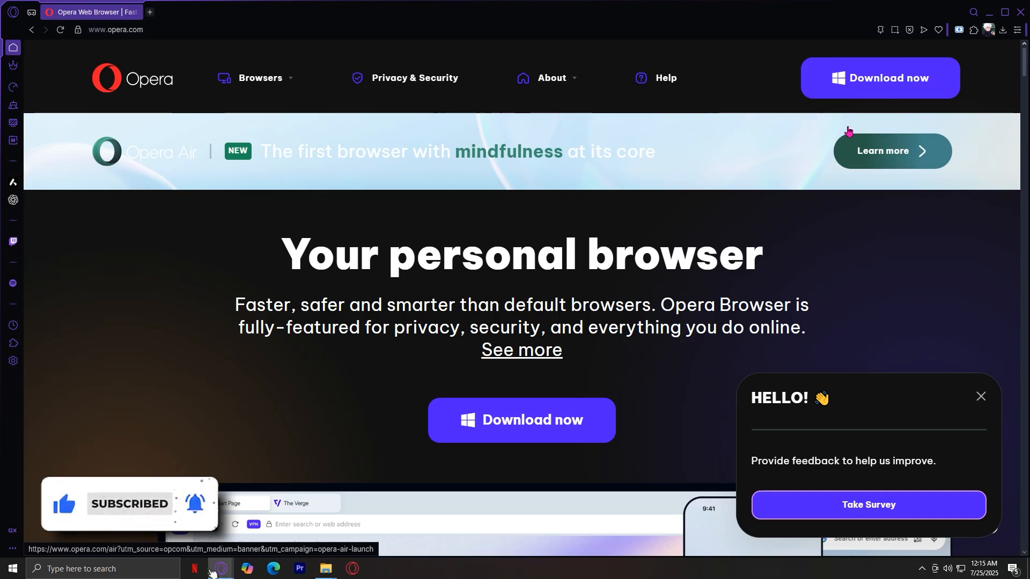